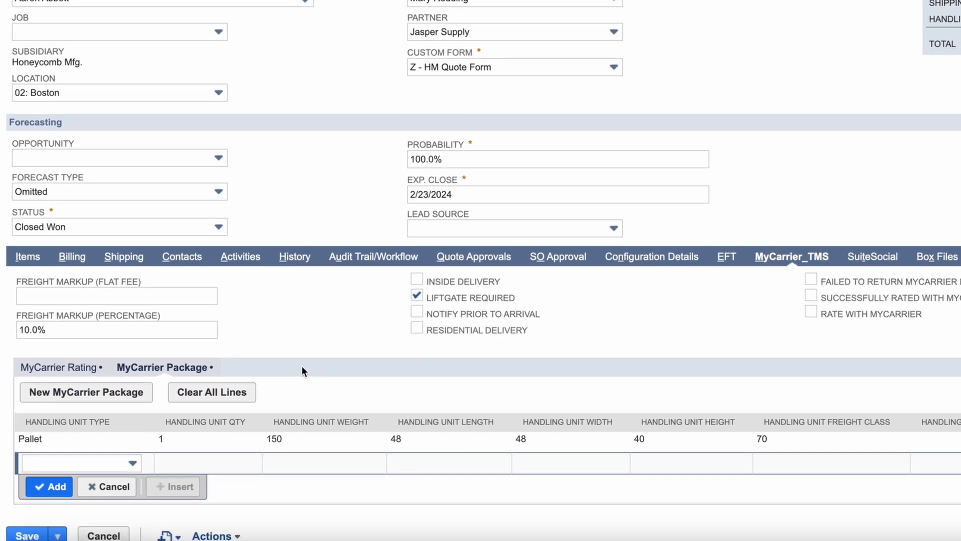
Step: Enable Rate With MyCarrier on the quote's MyCarrier_TMS subtab and save the quote
scroll(down, 3)
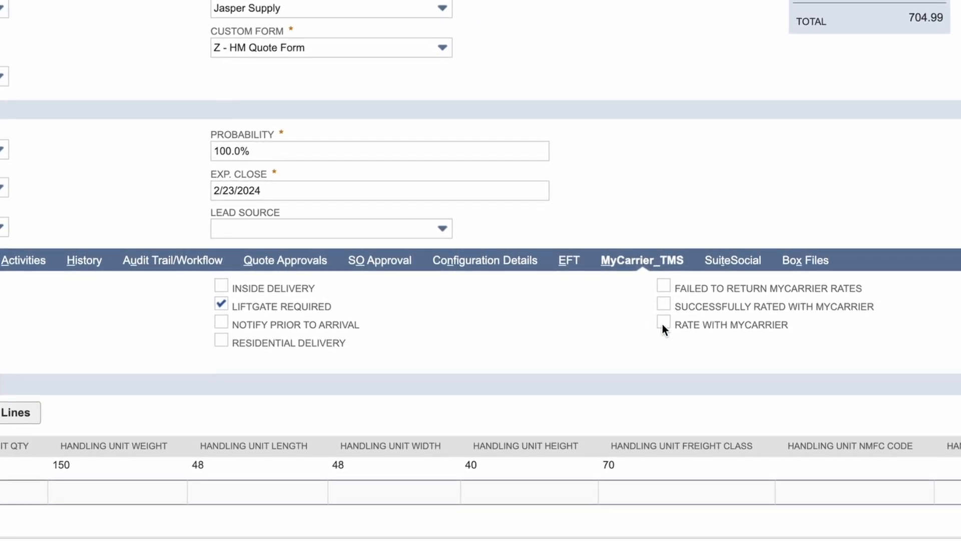
click(664, 321)
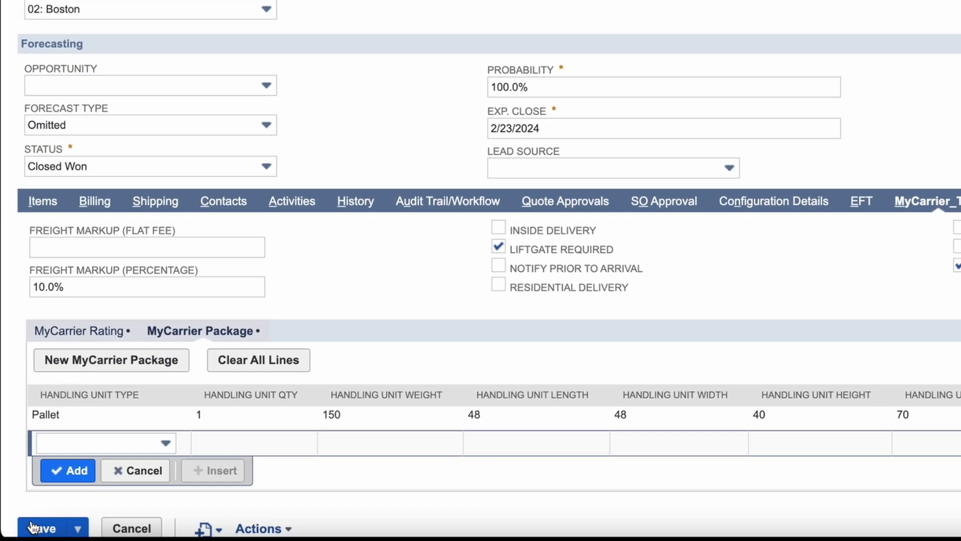
click(41, 528)
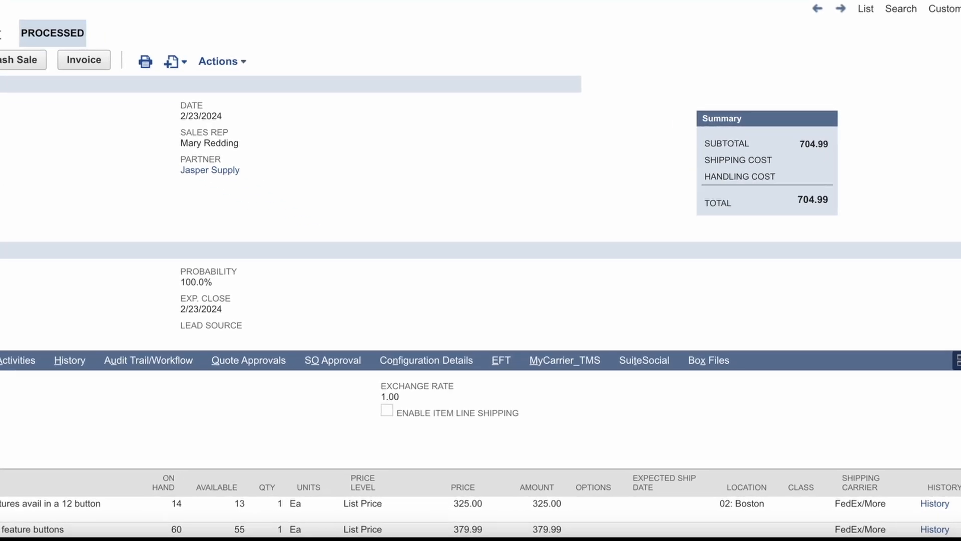
Step: View the MyCarrier Rating list showing three carrier rates with Saia LTL Freight Standard Rate selected
scroll(down, 3)
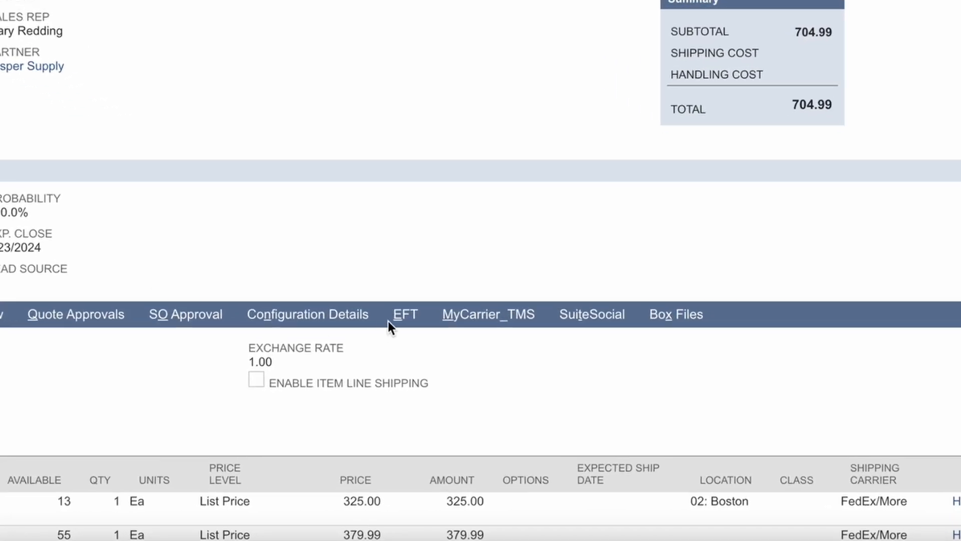
click(489, 314)
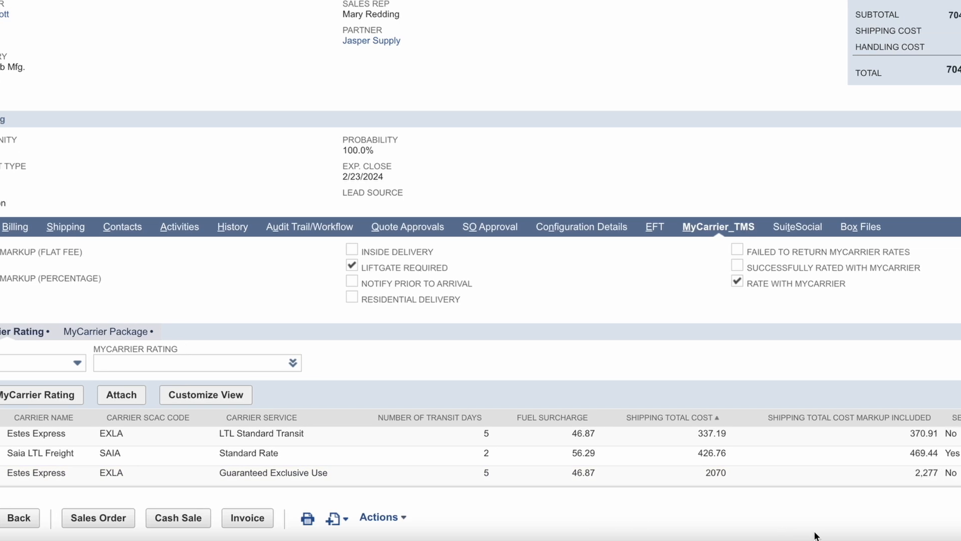
scroll(right, 3)
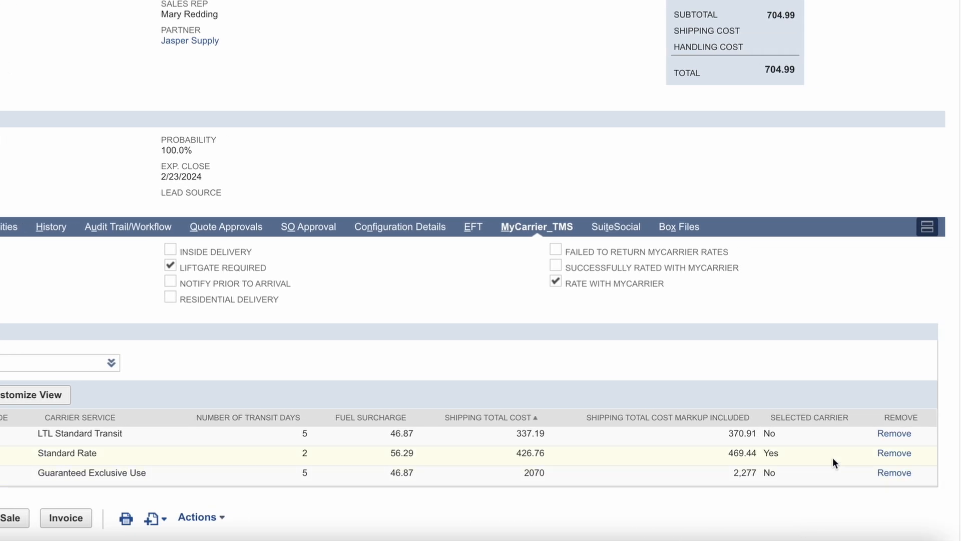
scroll(up, 3)
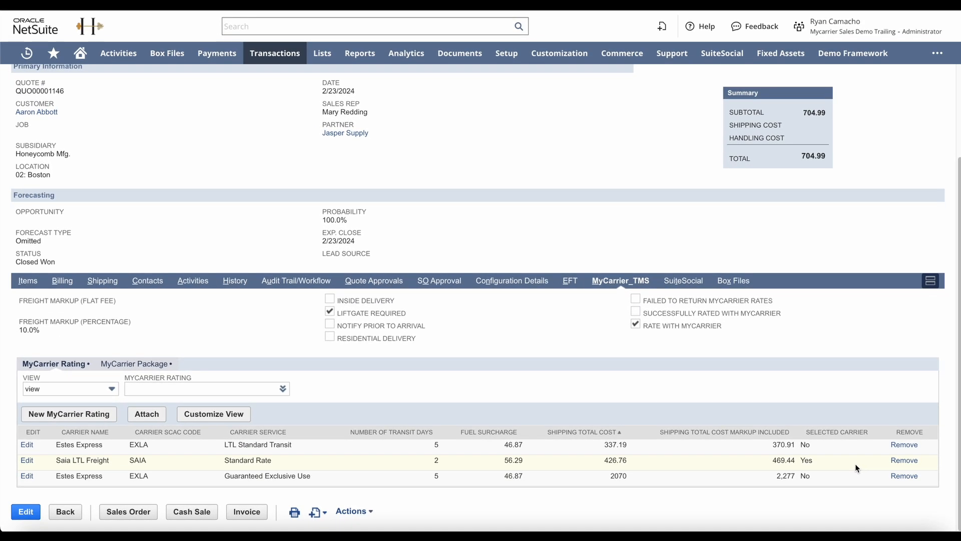
mouse_move(768, 409)
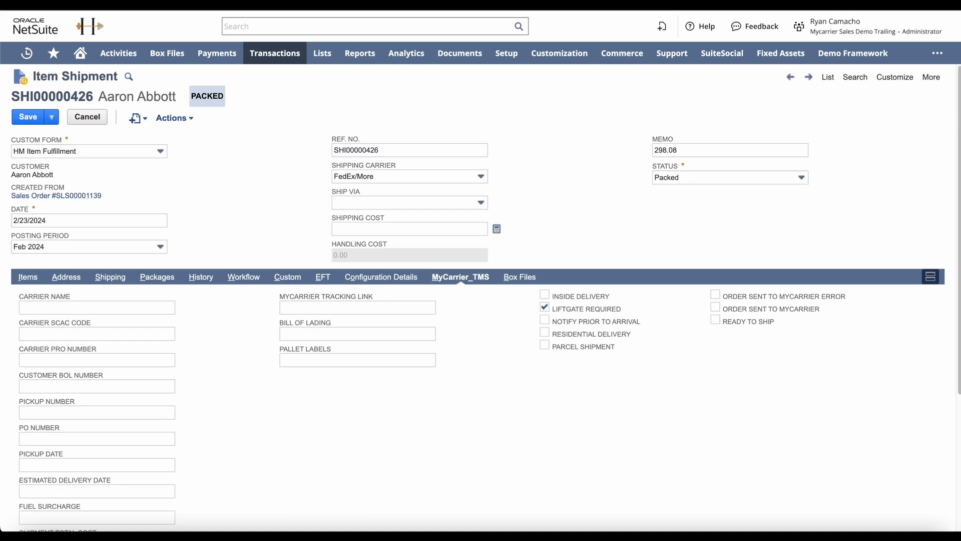
mouse_move(250, 123)
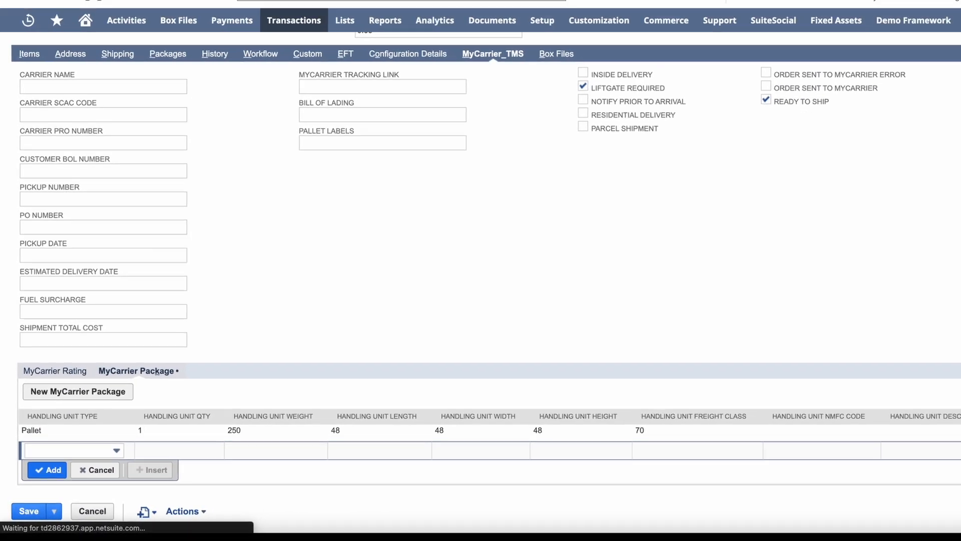
Step: Save item shipment SHI00000426 with Ready To Ship checked for MyCarrier
click(28, 511)
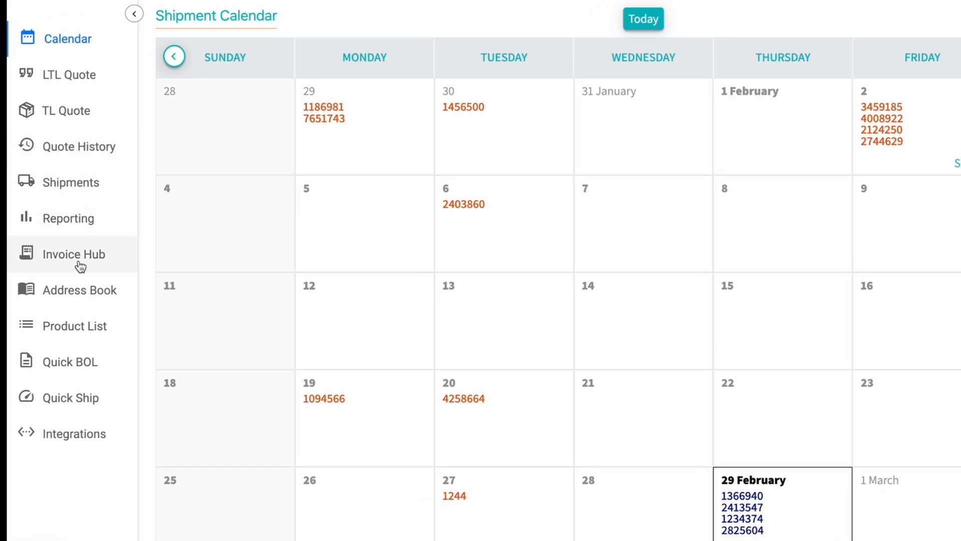
mouse_move(70, 398)
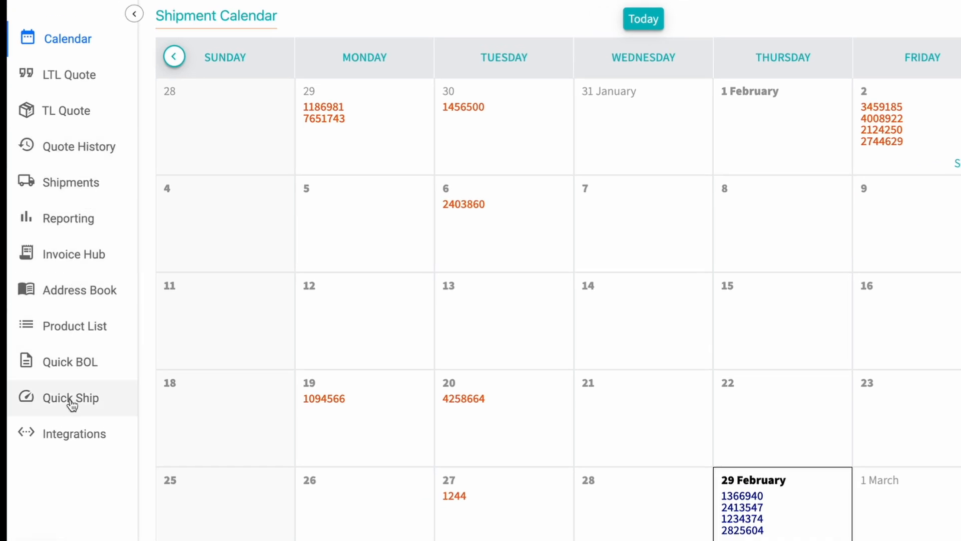
Step: Show the Quick Ship uploaded API orders and expand API Order 02/29/2024
click(71, 397)
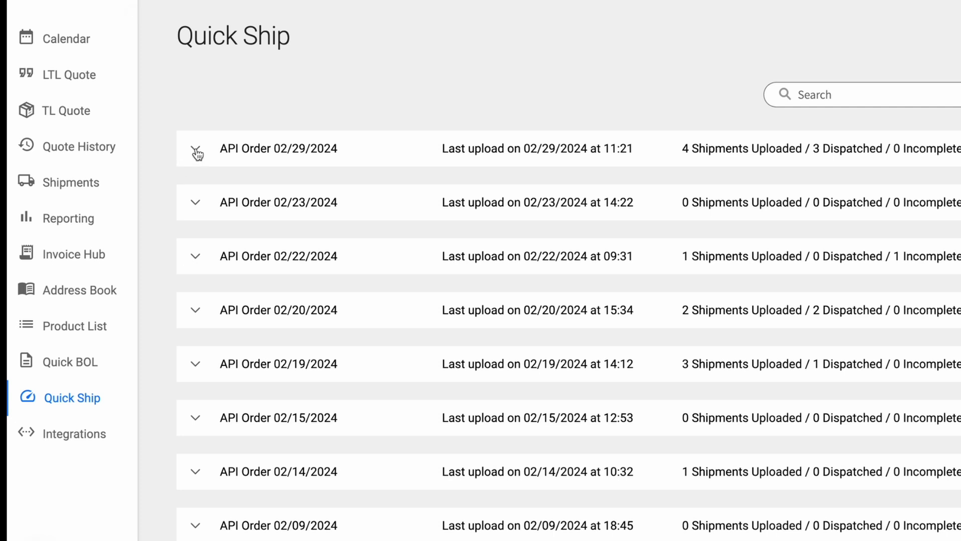
click(195, 151)
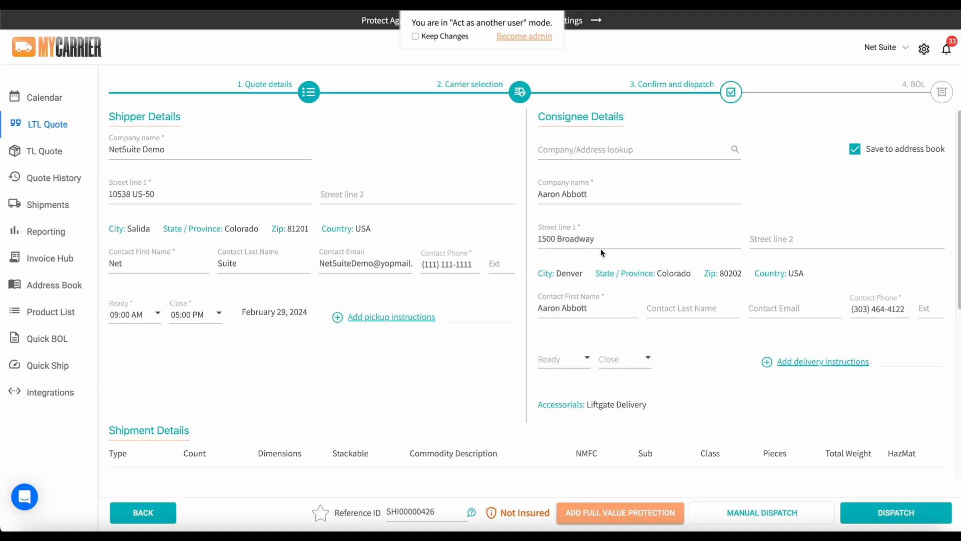
Step: Confirm the shipment details and dispatch SHI00000426 with Saia LTL Freight
scroll(down, 3)
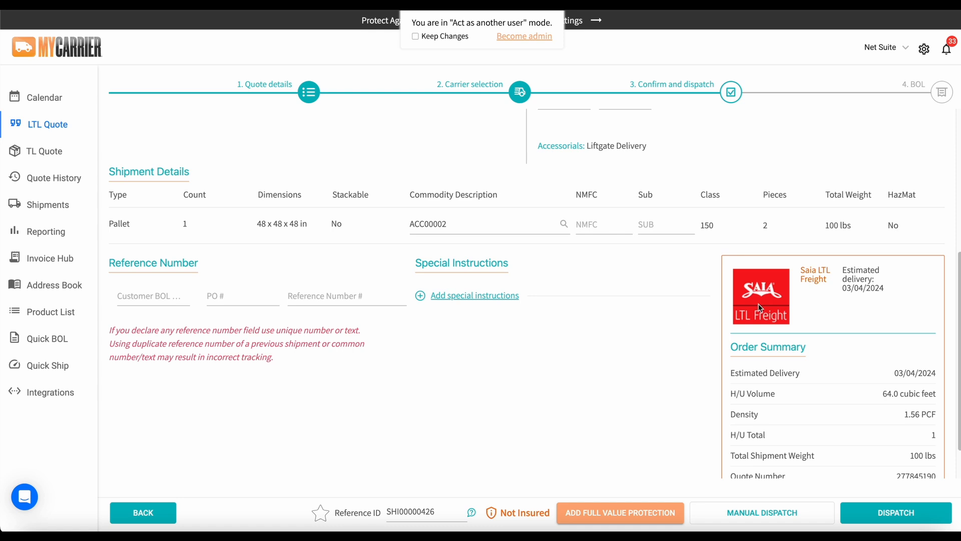
click(762, 513)
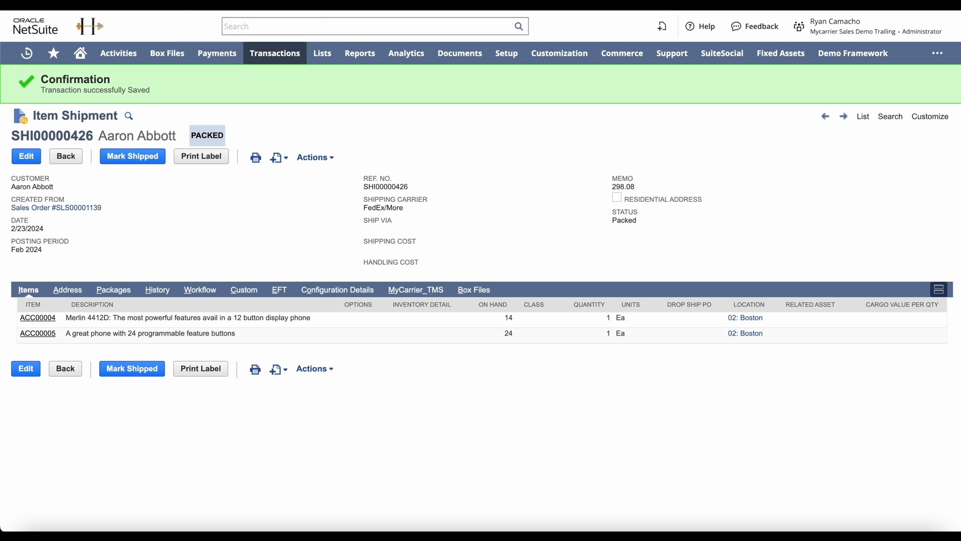
Step: Mark shipment SHI00000426 shipped and review the Saia PRO, BOL and cost fields written back
click(131, 155)
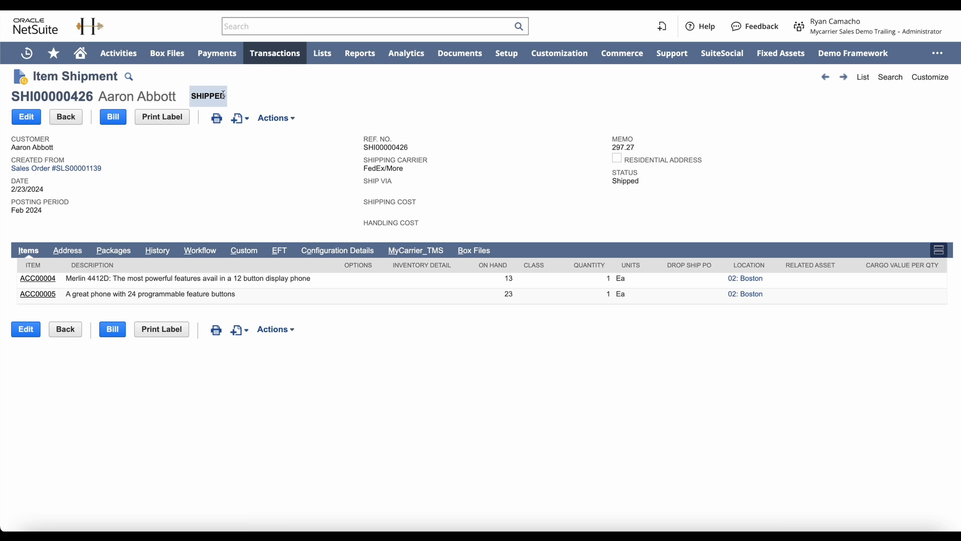
mouse_move(373, 226)
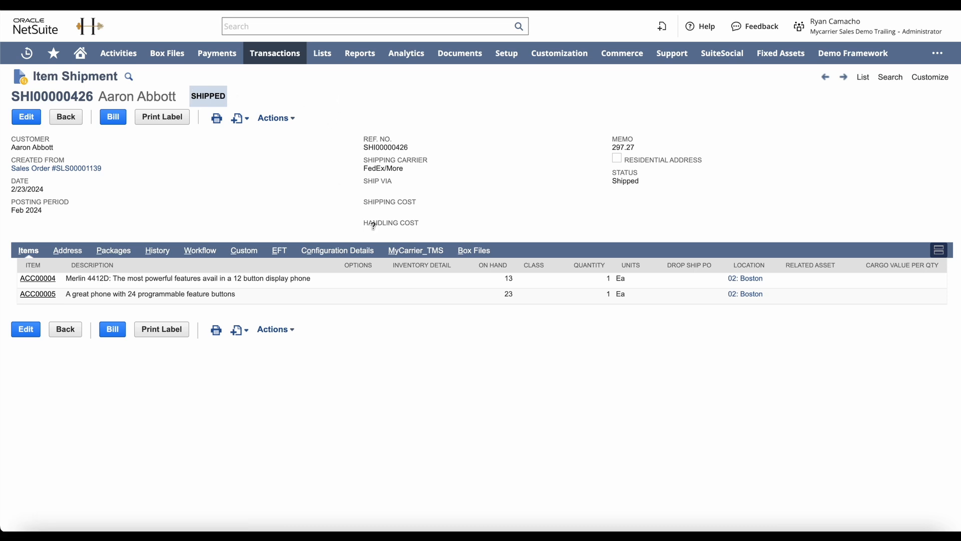
click(415, 250)
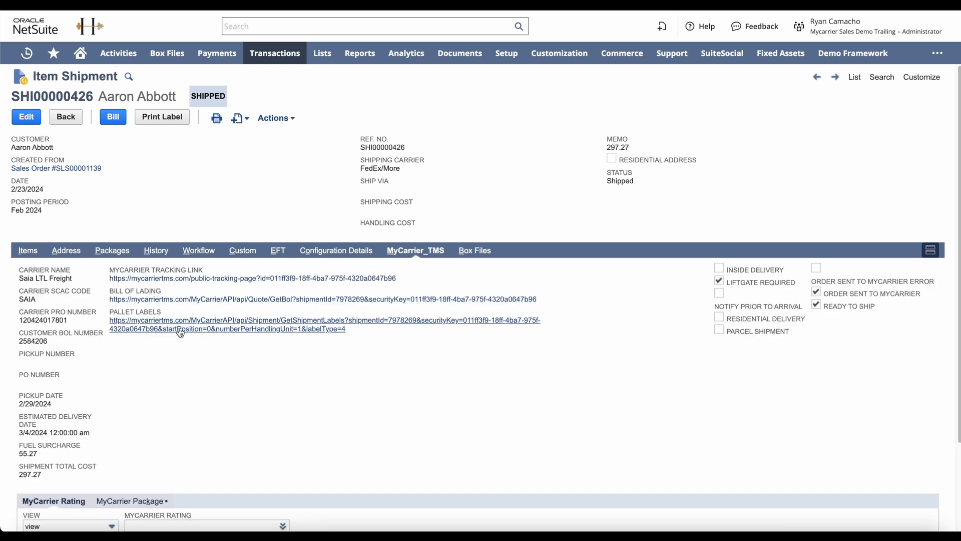
scroll(down, 3)
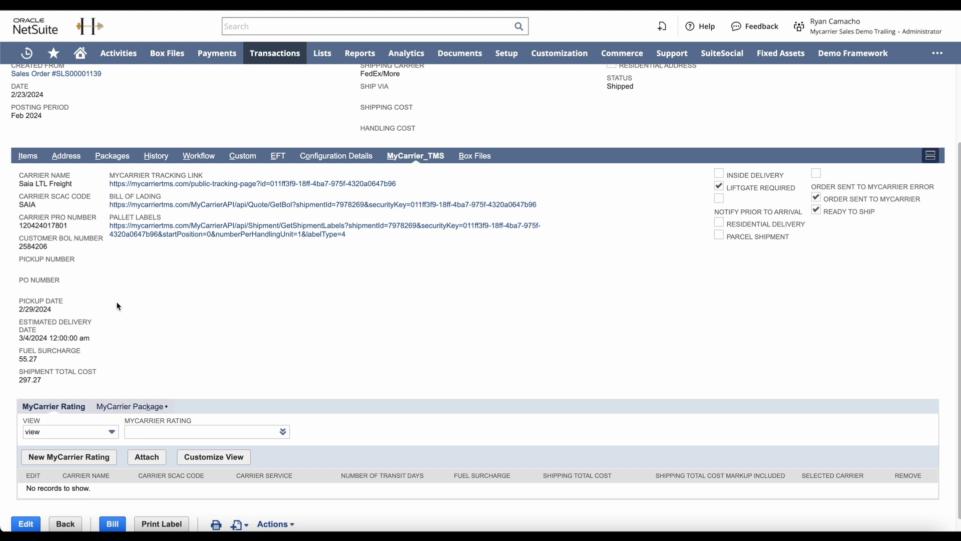
mouse_move(154, 247)
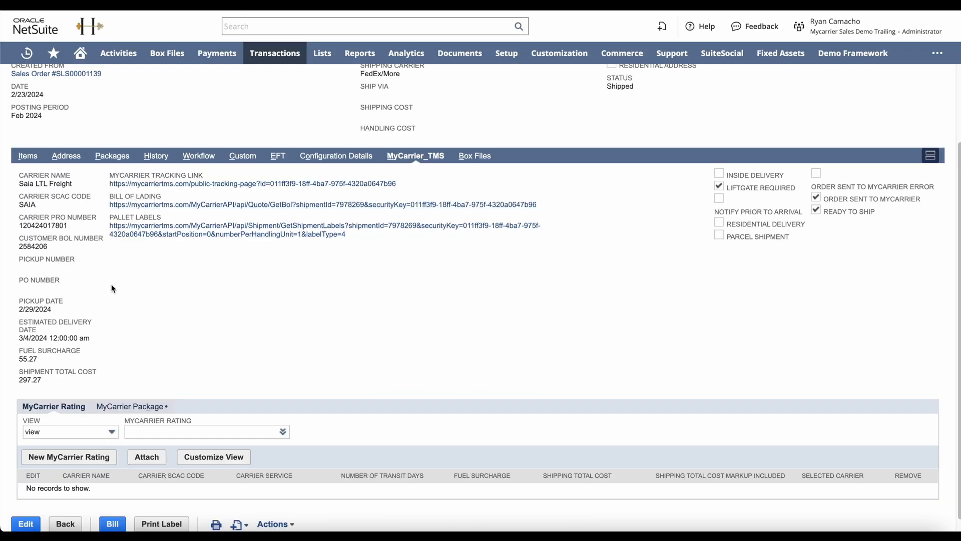
click(252, 183)
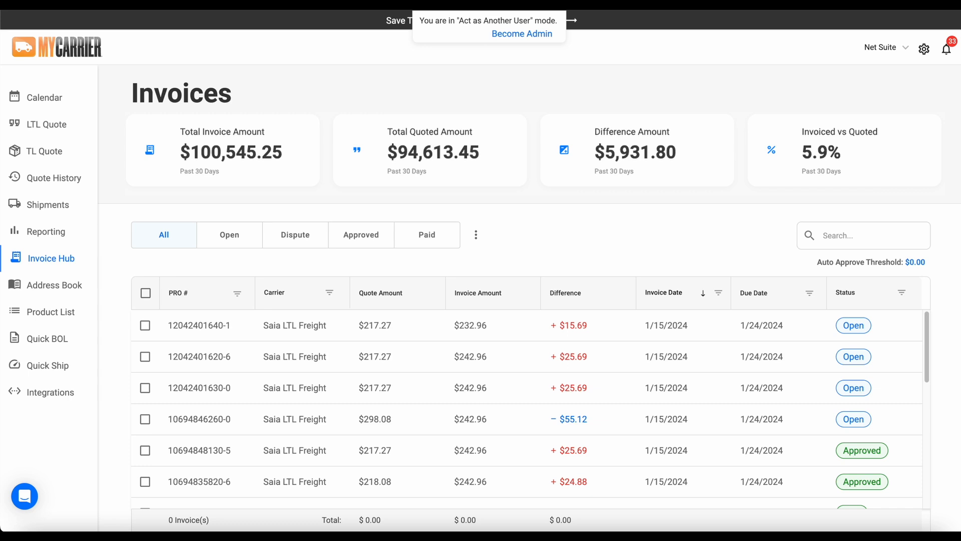
mouse_move(216, 336)
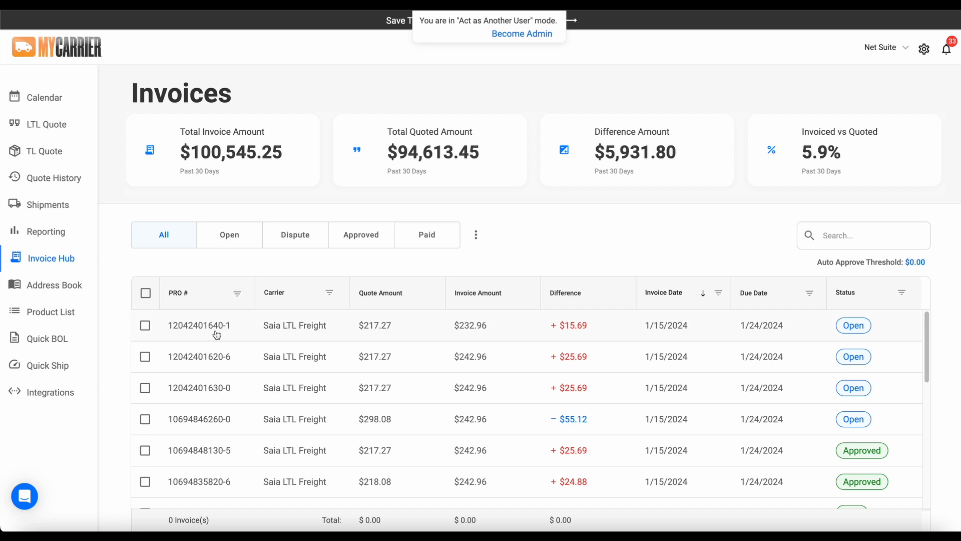
click(200, 324)
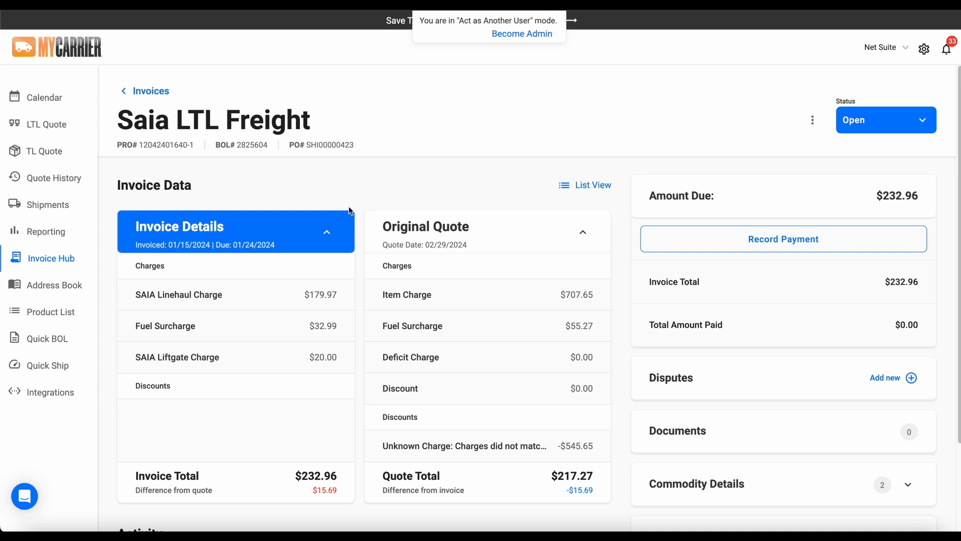
mouse_move(350, 211)
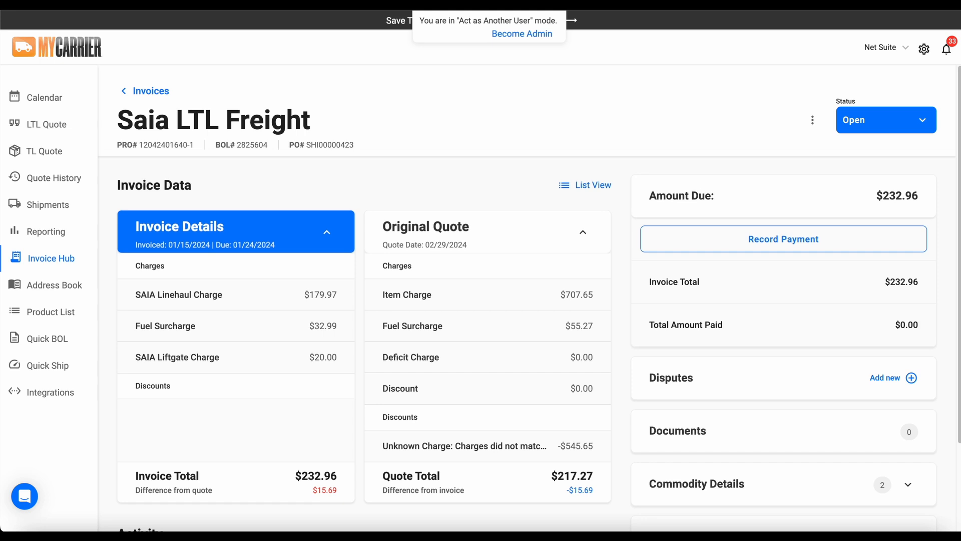
Step: Set the invoice status to Approved, saving without an approval reason, and return to the NetSuite shipment
click(886, 120)
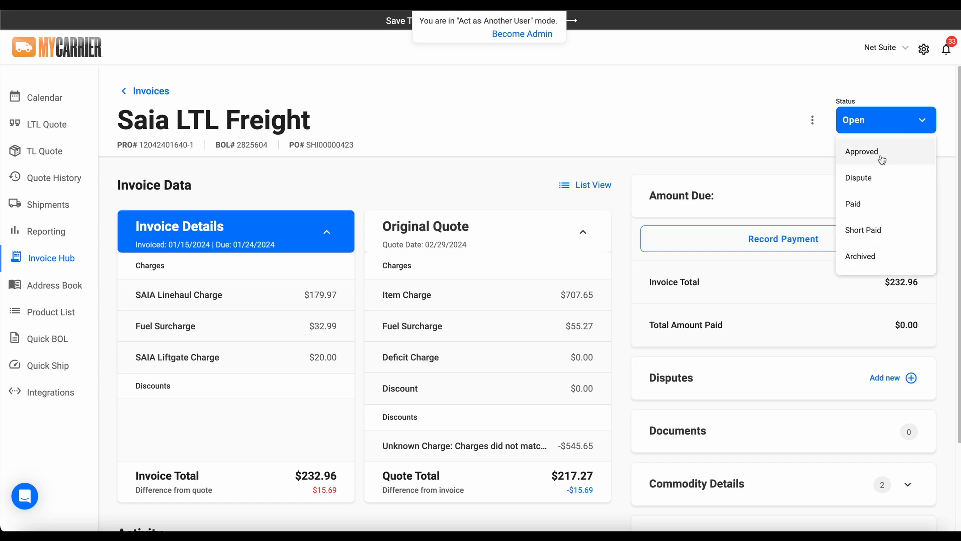
click(863, 151)
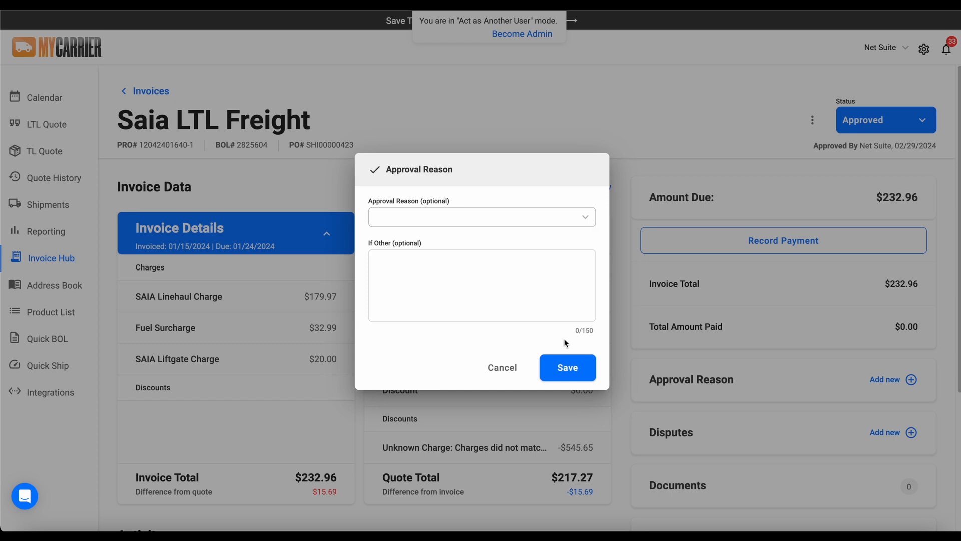
click(566, 367)
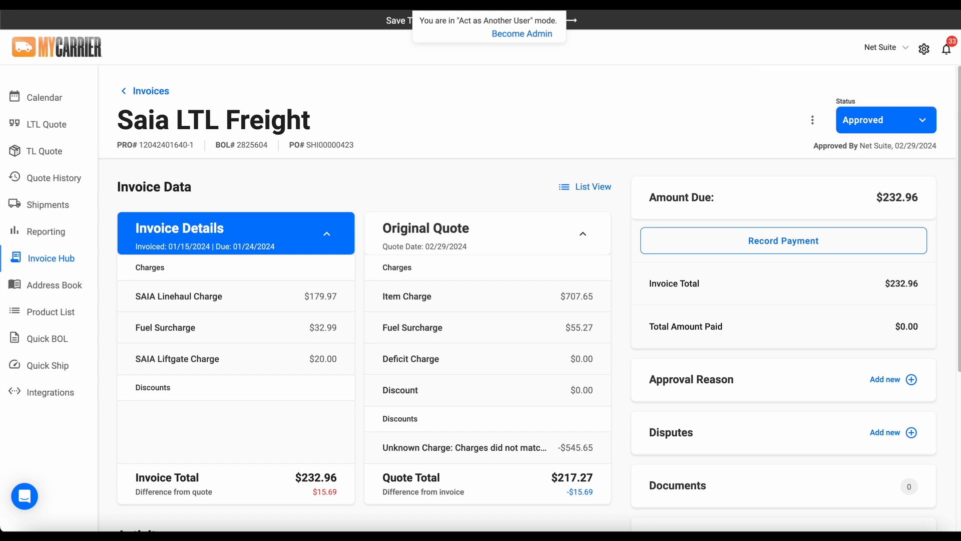
double_click(251, 144)
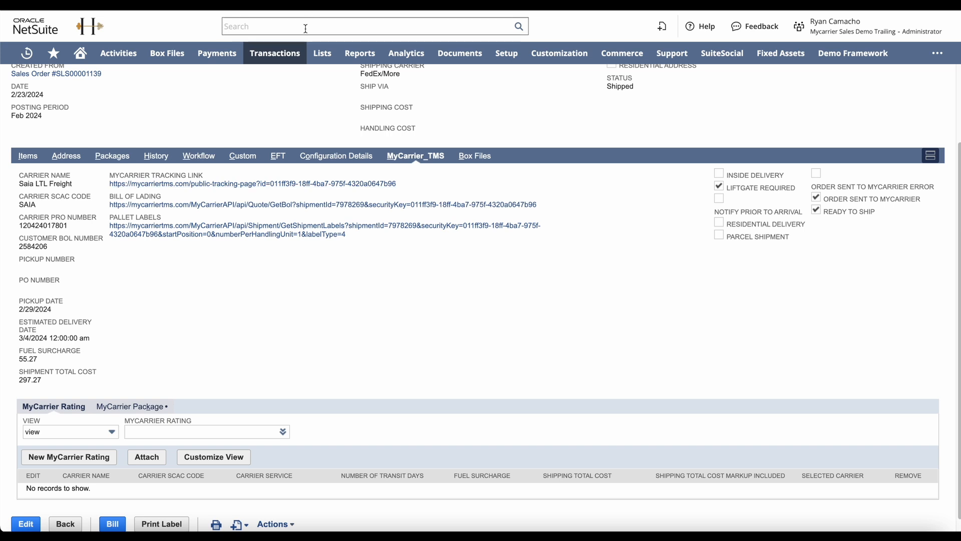
Step: Find SAIA bill 2825604 via global search and show its MyCarrier_TMS linked item shipment and sales order
text(2825604)
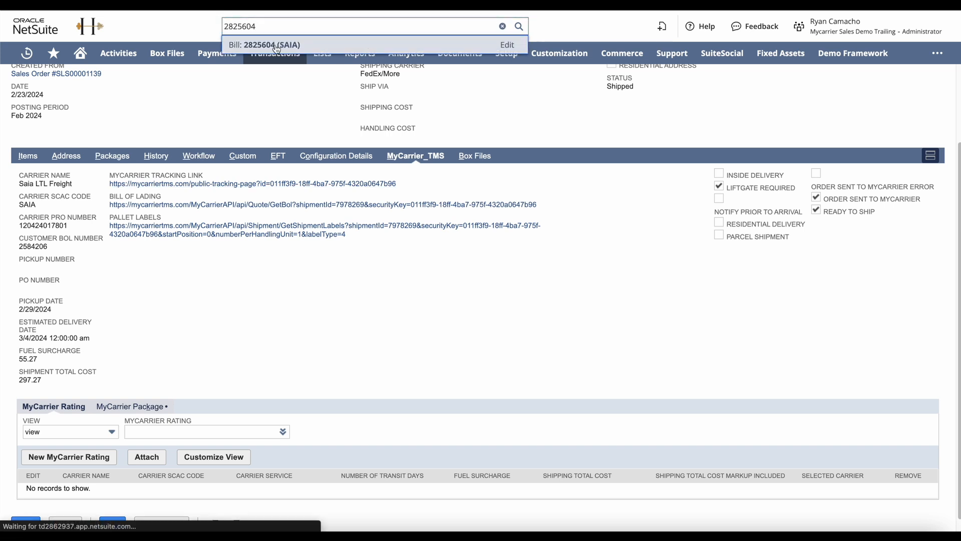
click(265, 44)
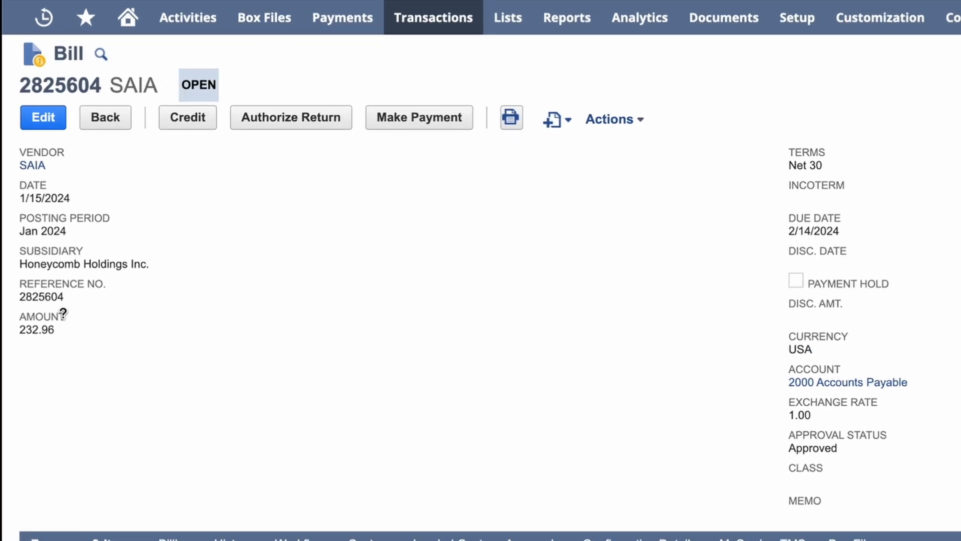
scroll(down, 3)
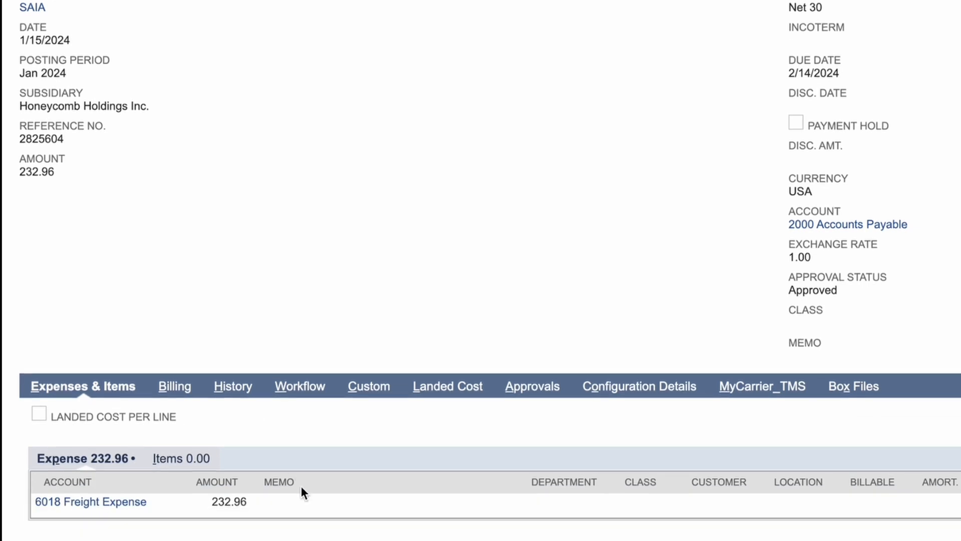
scroll(down, 3)
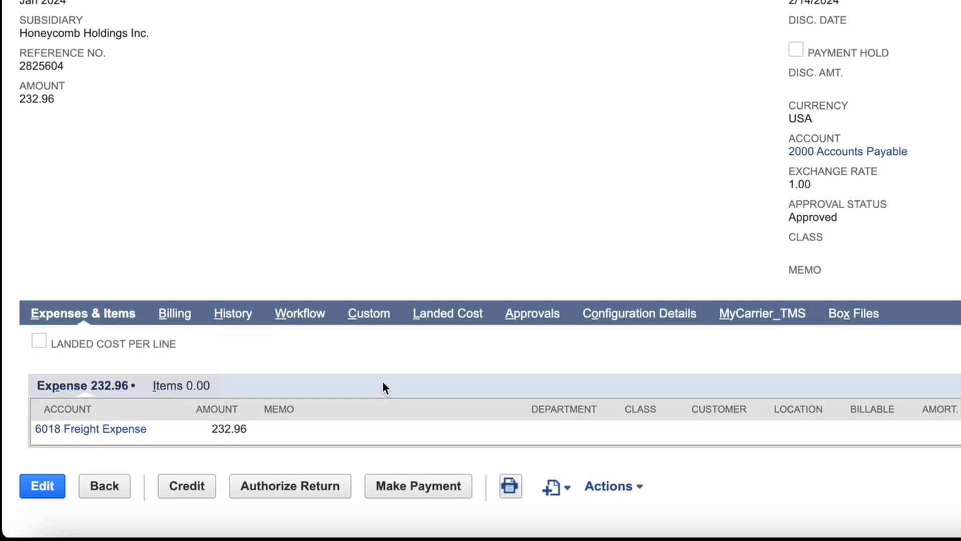
mouse_move(697, 379)
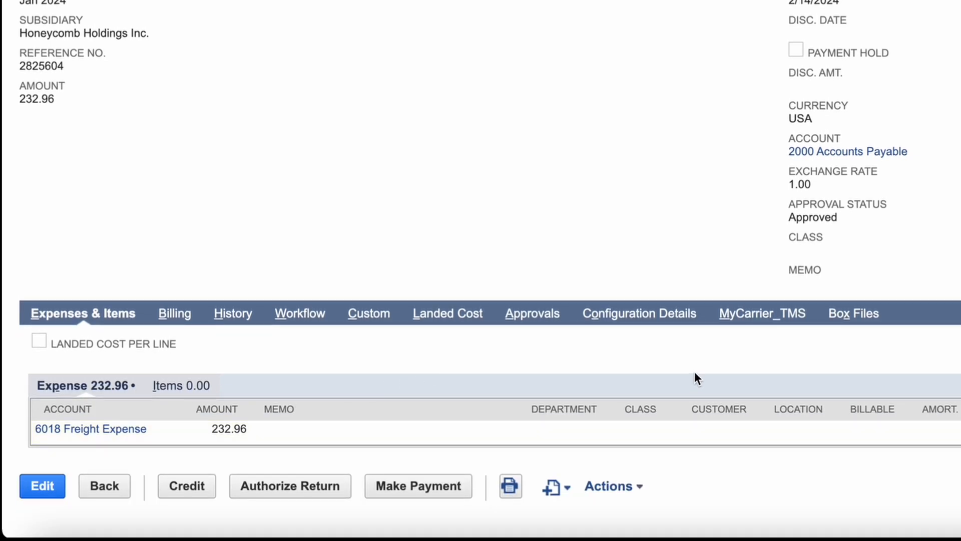
mouse_move(762, 313)
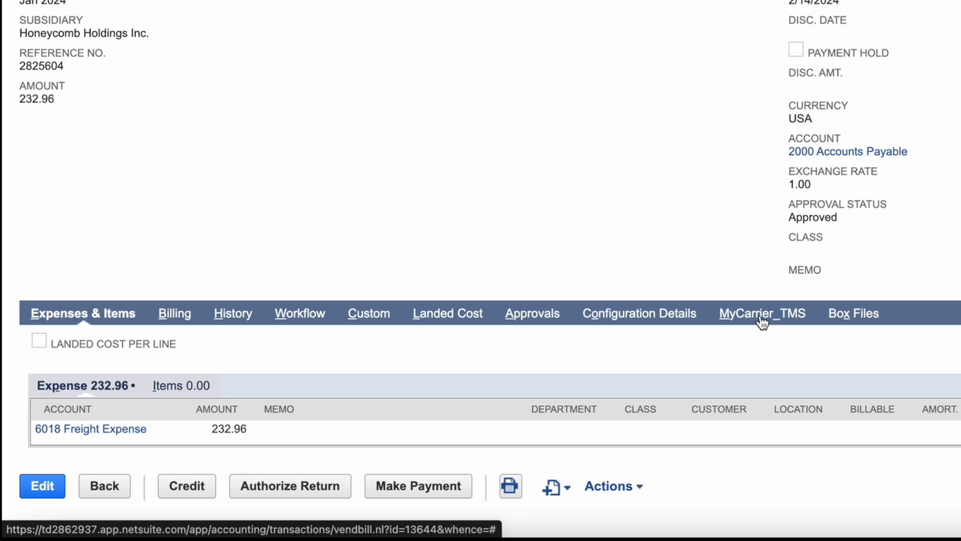
click(761, 312)
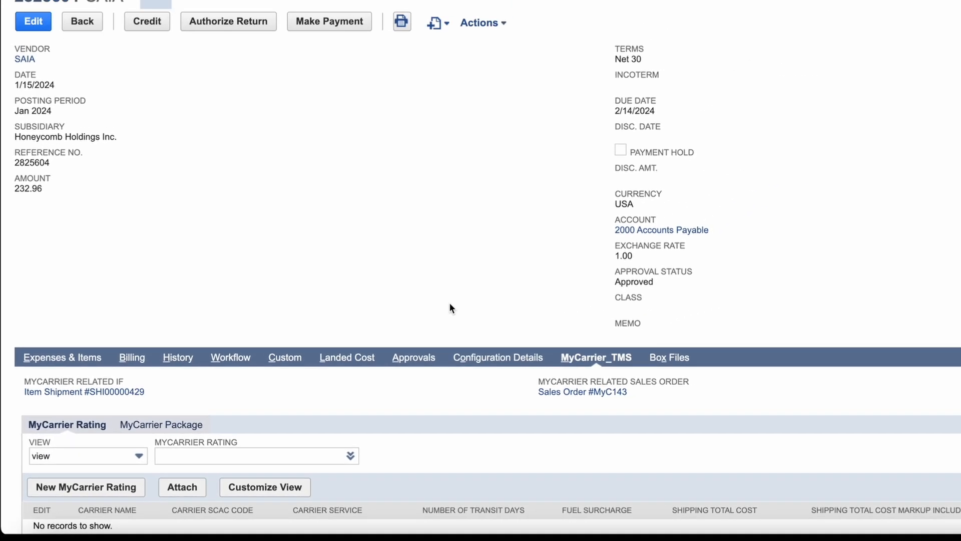